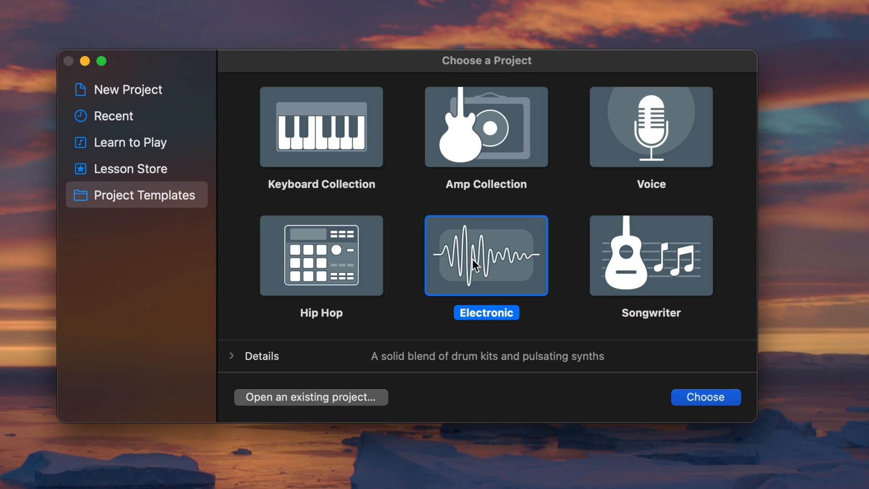
- Start a new project from the Hip Hop template in the project chooser
click(322, 255)
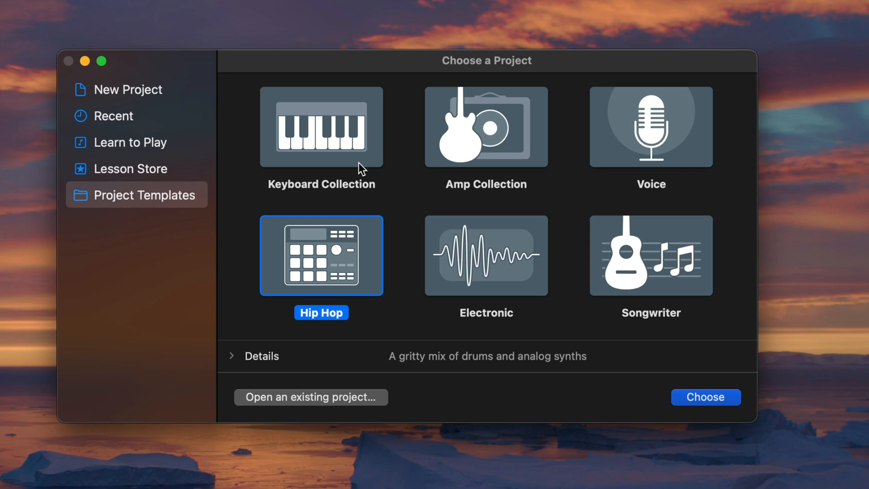
click(707, 398)
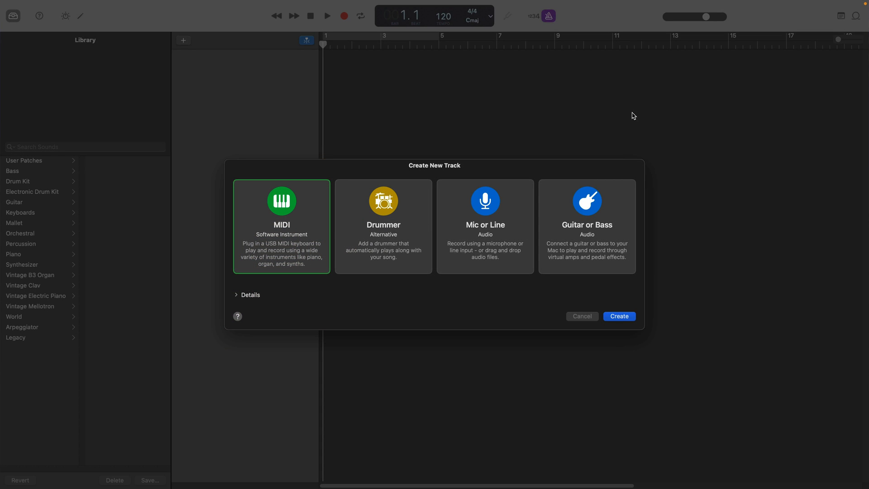
mouse_move(693, 132)
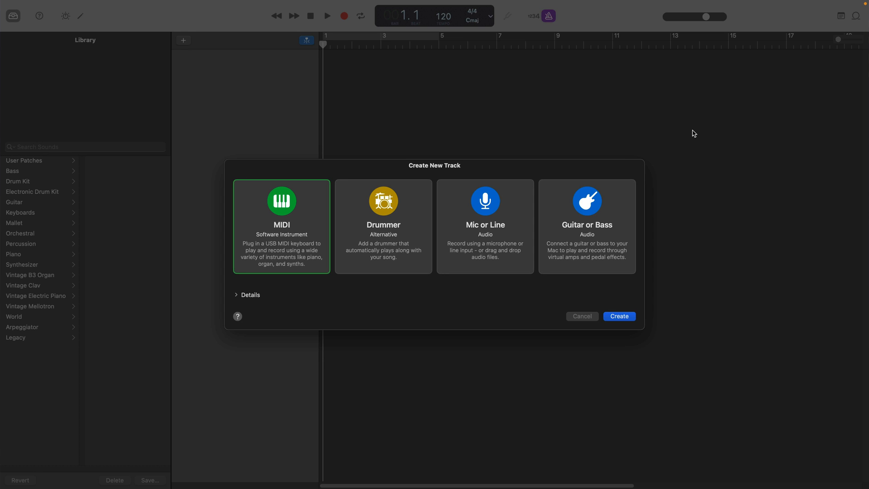
mouse_move(318, 230)
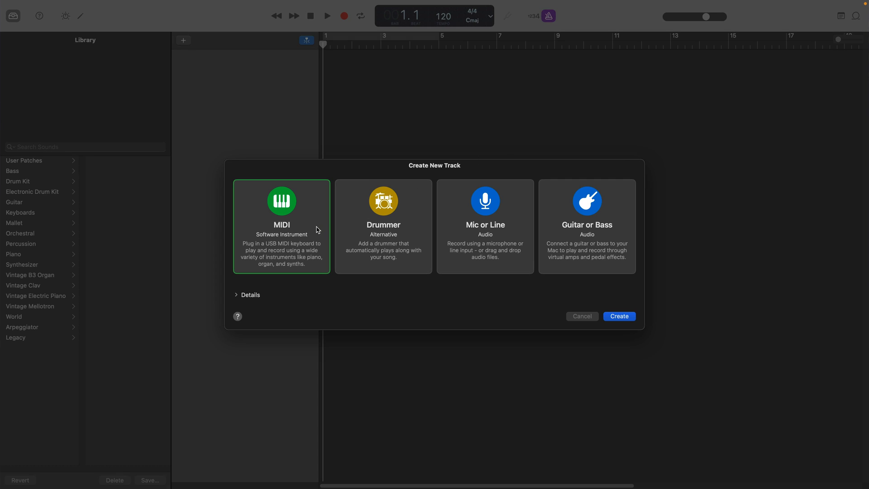
- Create a software instrument track using Alpha Waves' Soundscape sound Adrift In The Void, closing Musical Typing
click(619, 316)
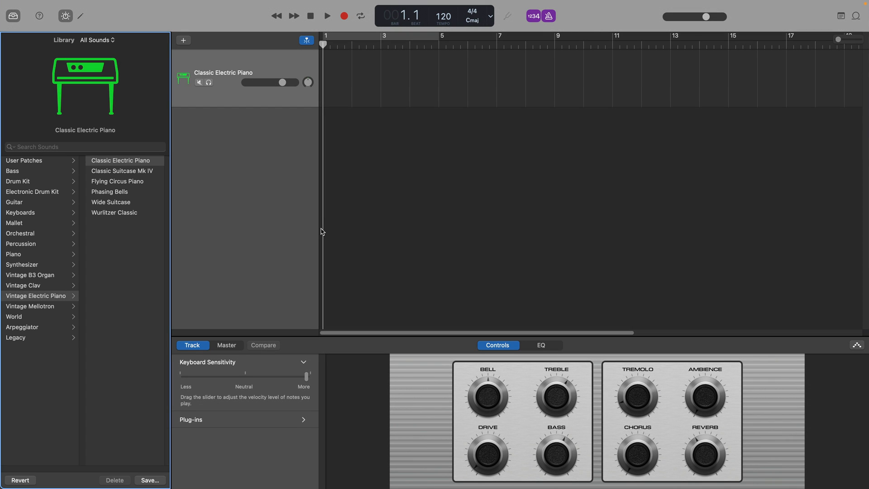
mouse_move(103, 147)
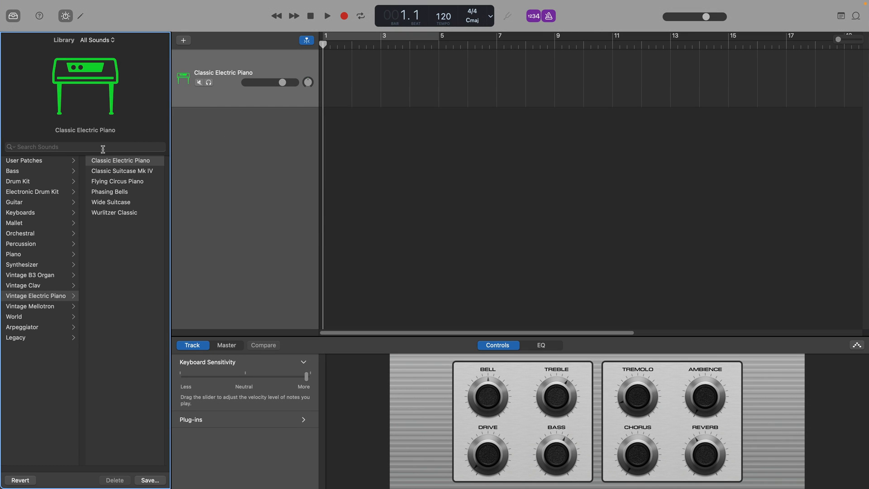
click(98, 40)
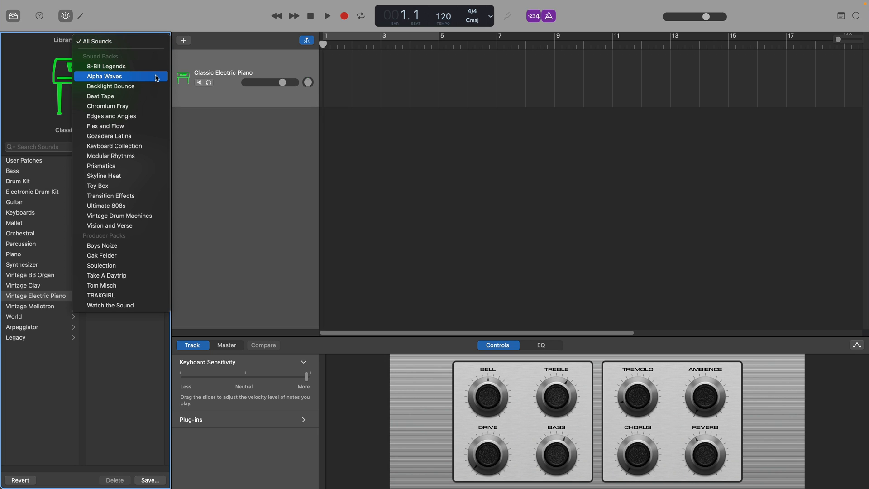
click(105, 76)
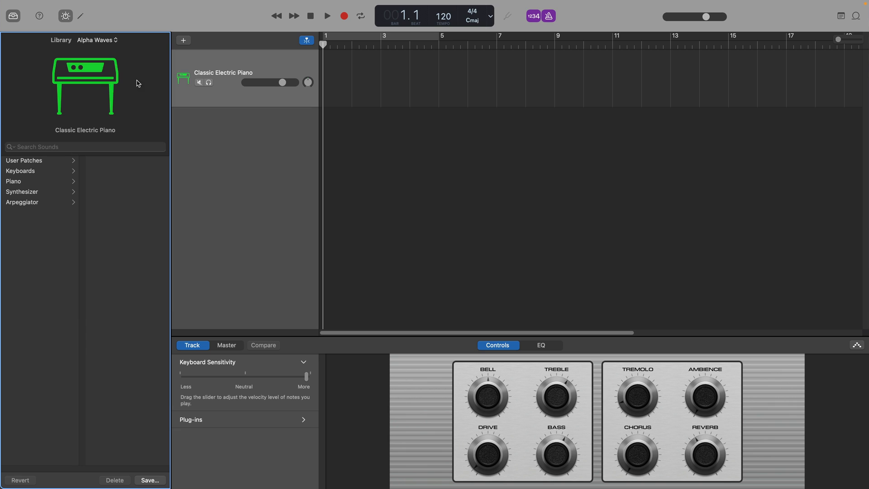
click(21, 192)
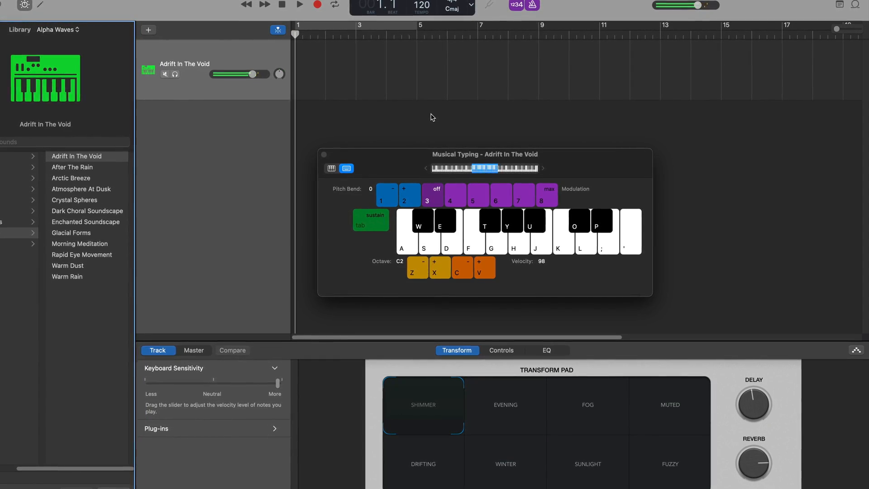
click(585, 406)
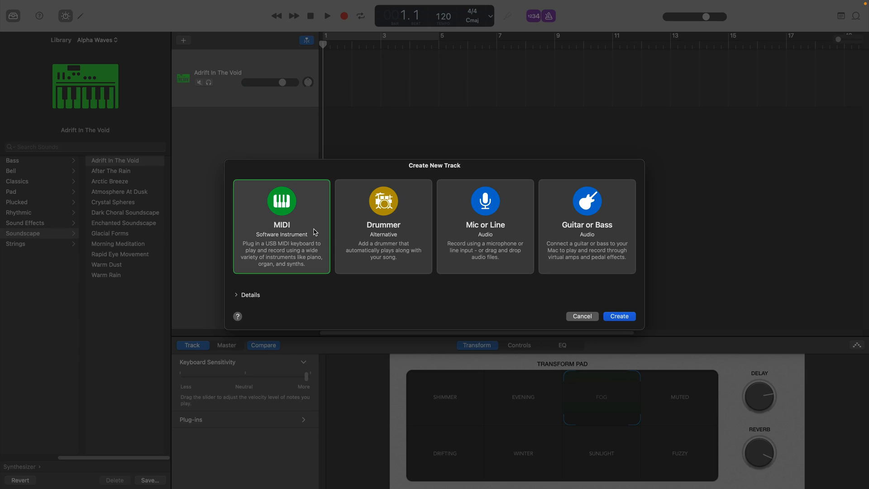
- Create a Soft Keys instrument track and a Seismic drummer track, then start adding another track
click(619, 316)
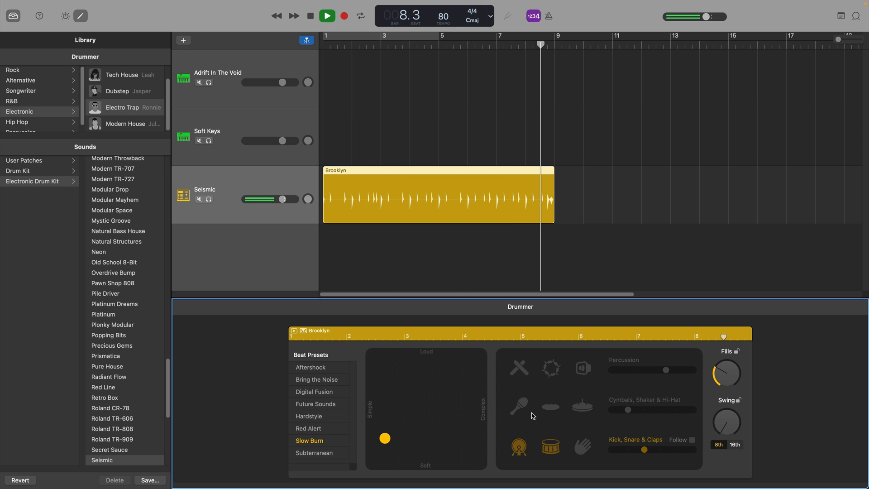
click(183, 41)
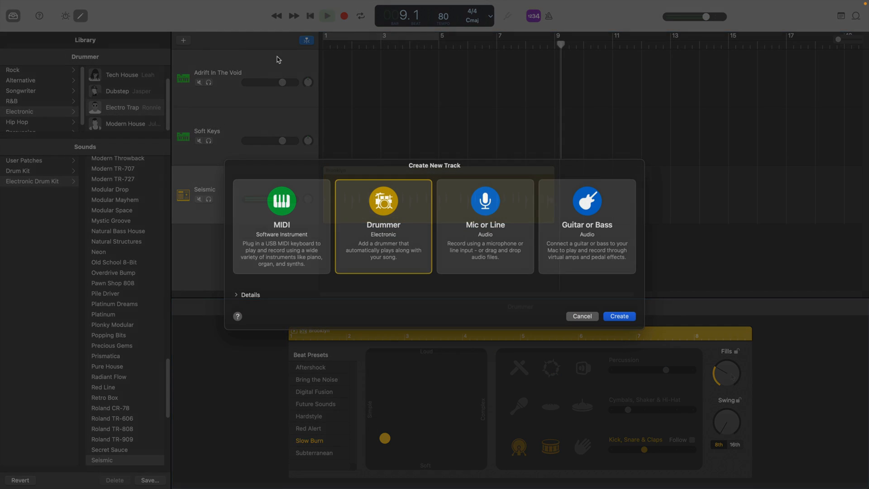
- Create a Guitar or Bass audio track using the Move the Mics amp patch
click(587, 232)
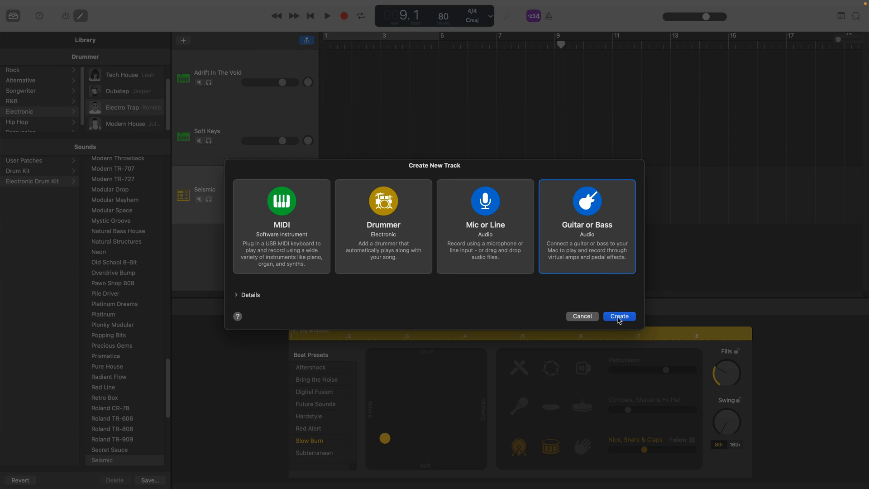
click(619, 316)
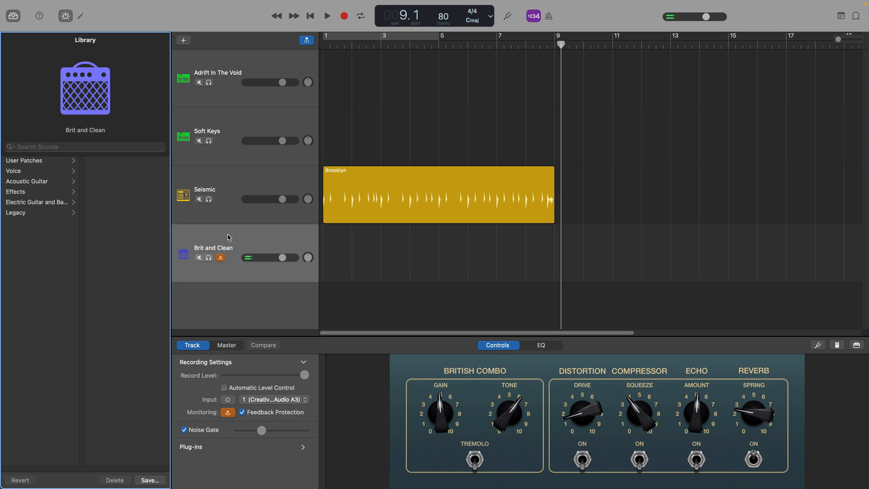
click(23, 160)
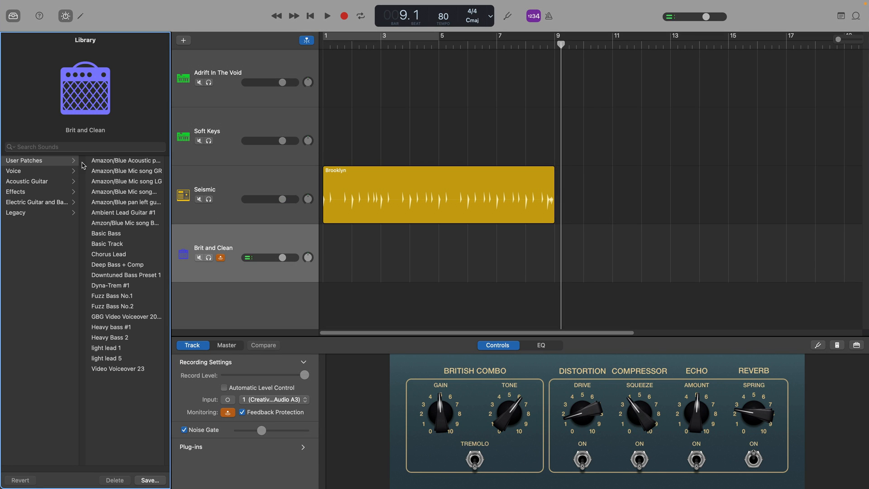
click(112, 264)
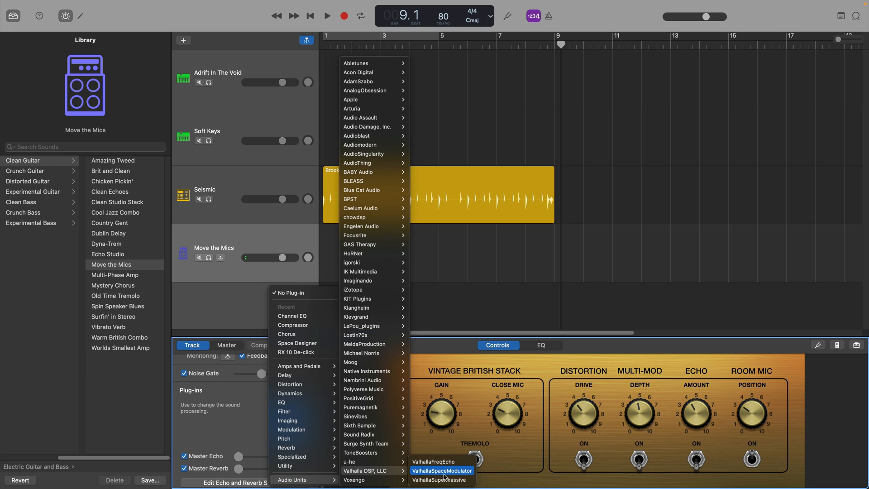
- Add the ValhallaSpaceModulator audio unit and accept the lower-security prompt
click(442, 471)
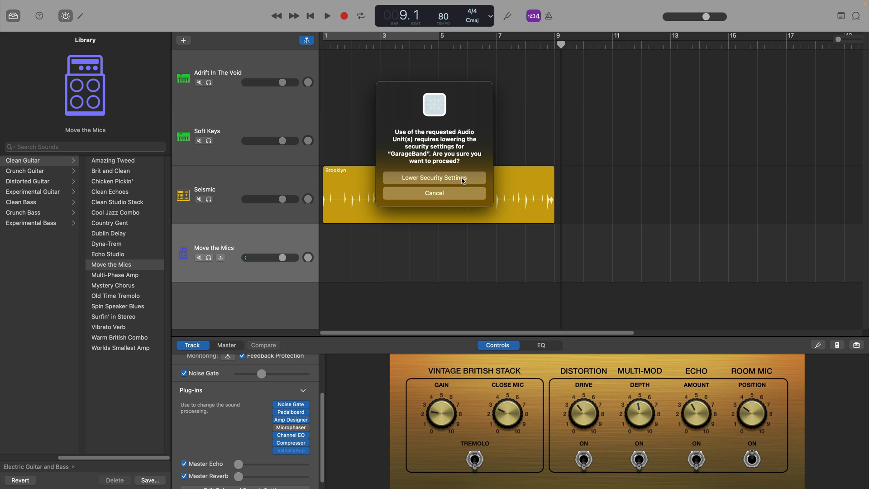
click(435, 177)
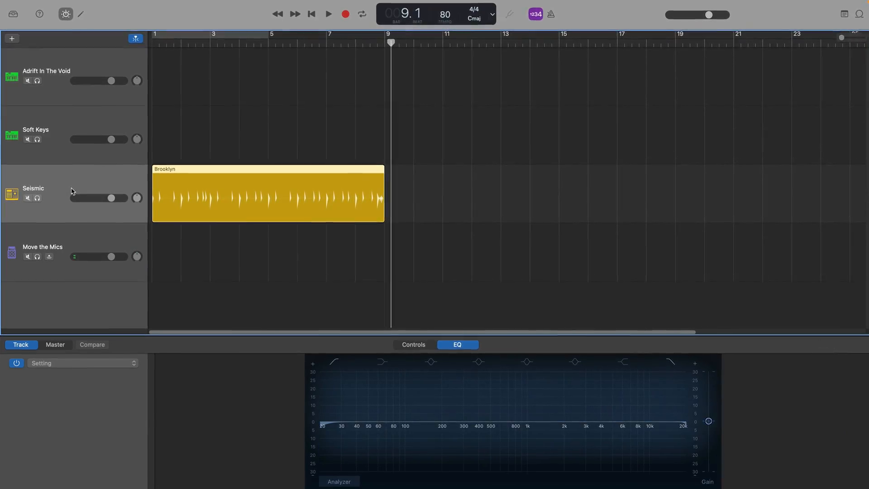
- Apply an EQ preset to the drummer track and roll off highs above about 2.7 kHz
click(82, 363)
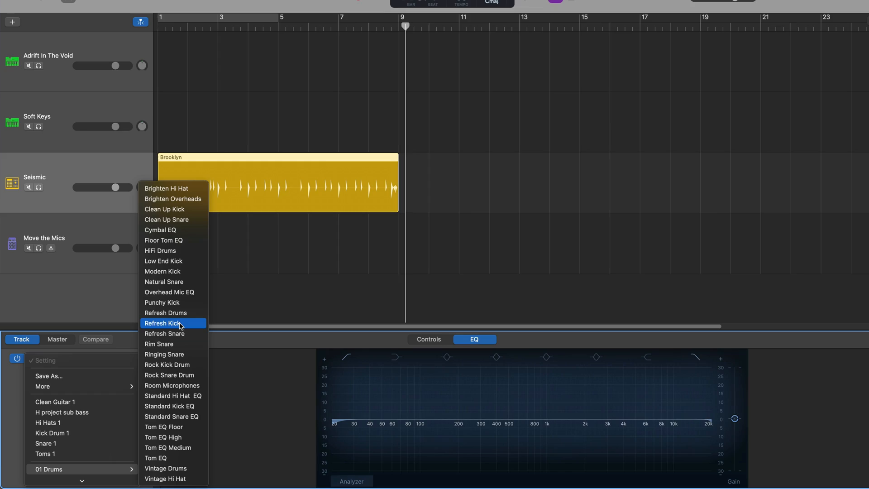
click(166, 313)
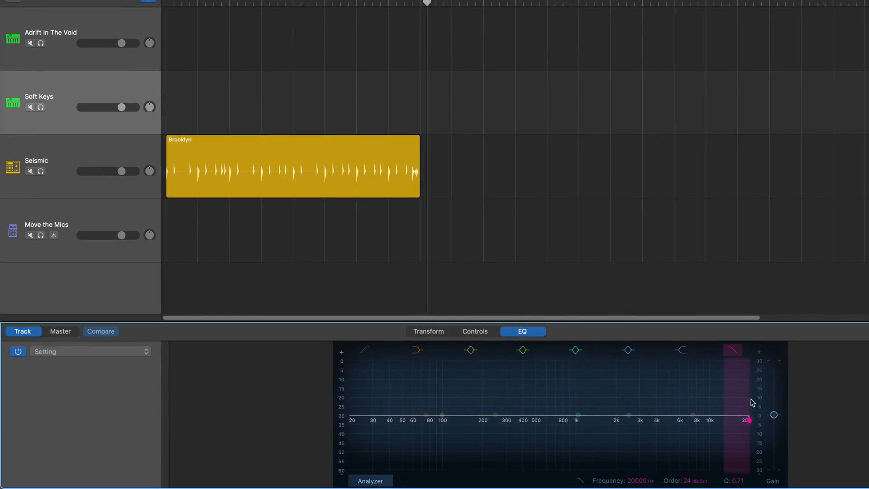
drag(747, 420, 645, 419)
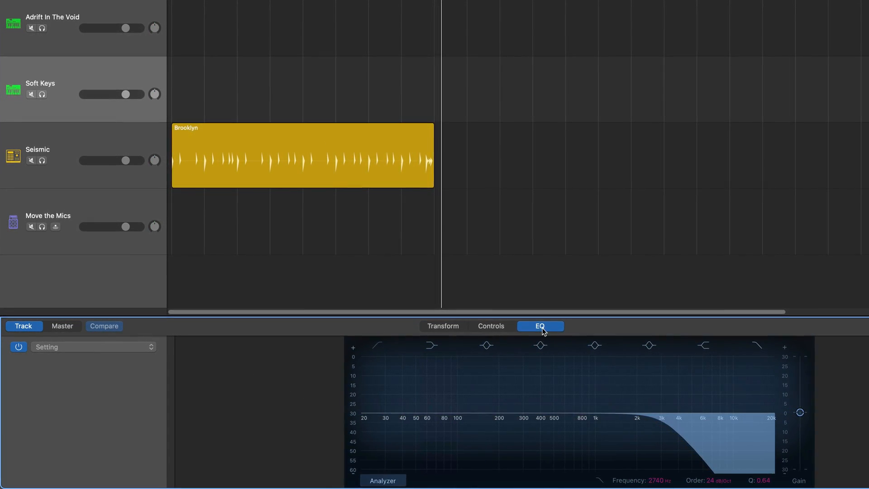
- Give the Soft Keys sound the Tube transform character and show its equalizer
click(443, 326)
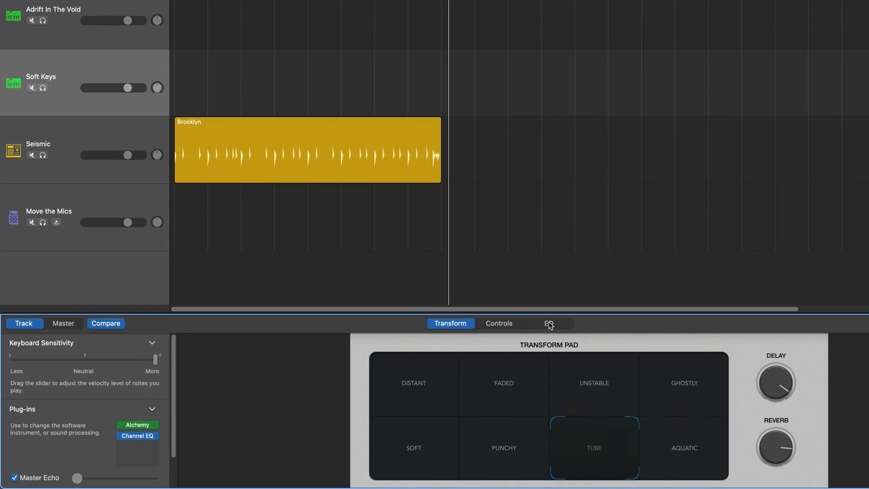
click(75, 5)
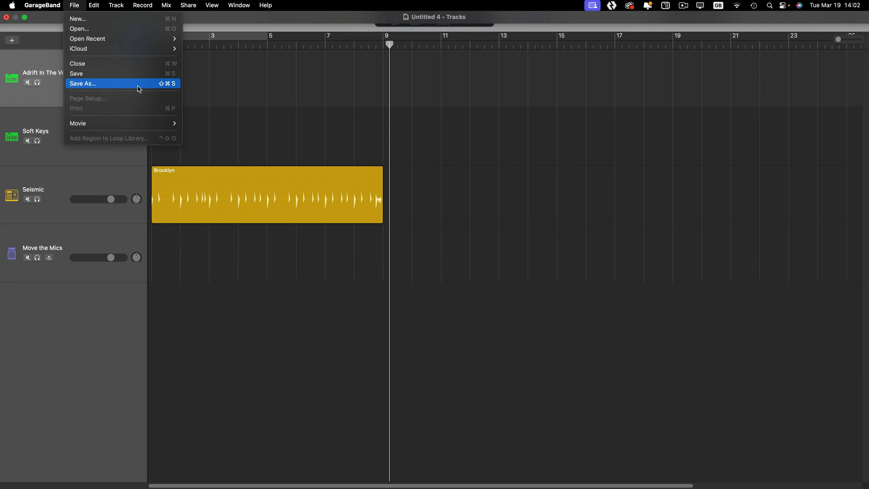
- Save the project as Ambient template on the Desktop
click(82, 83)
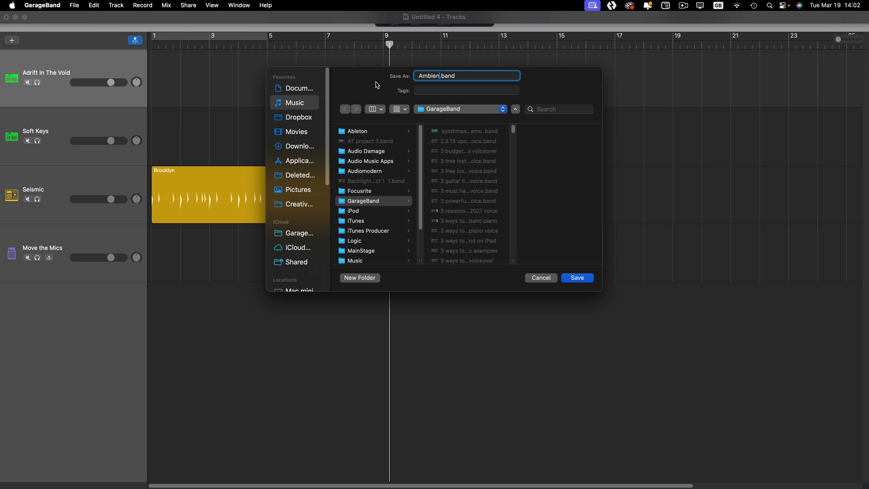
text(template)
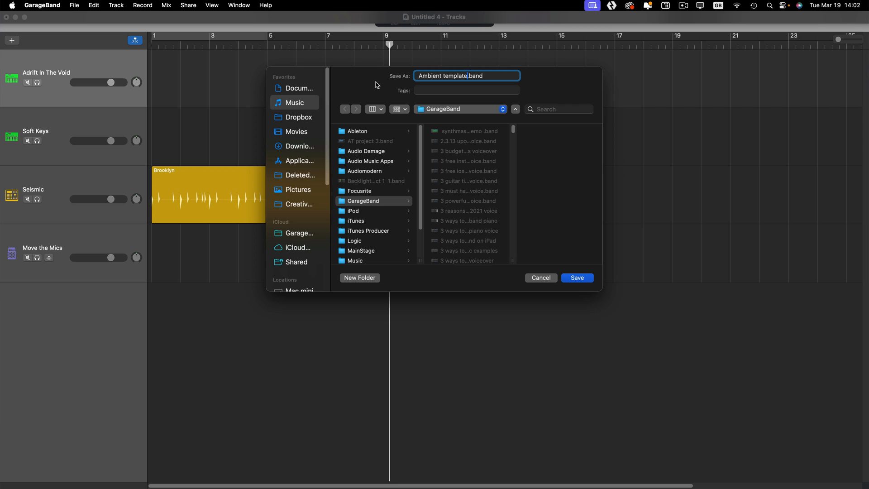
click(460, 108)
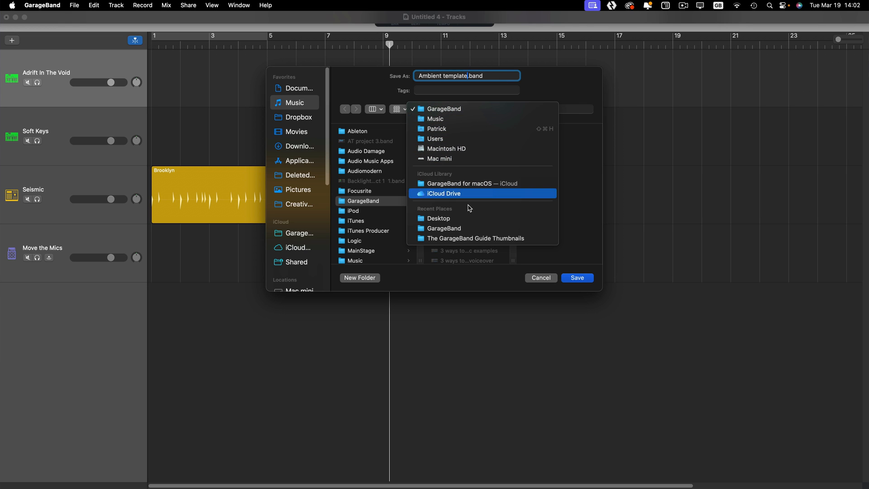
click(439, 218)
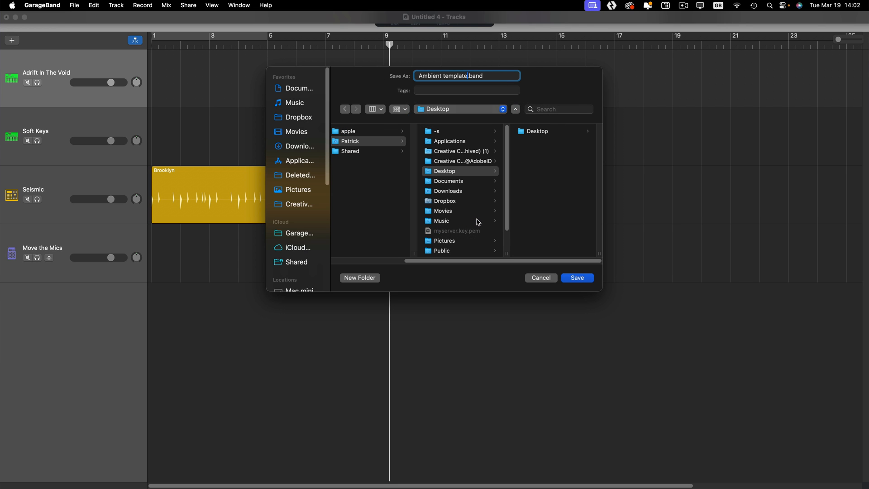
click(578, 278)
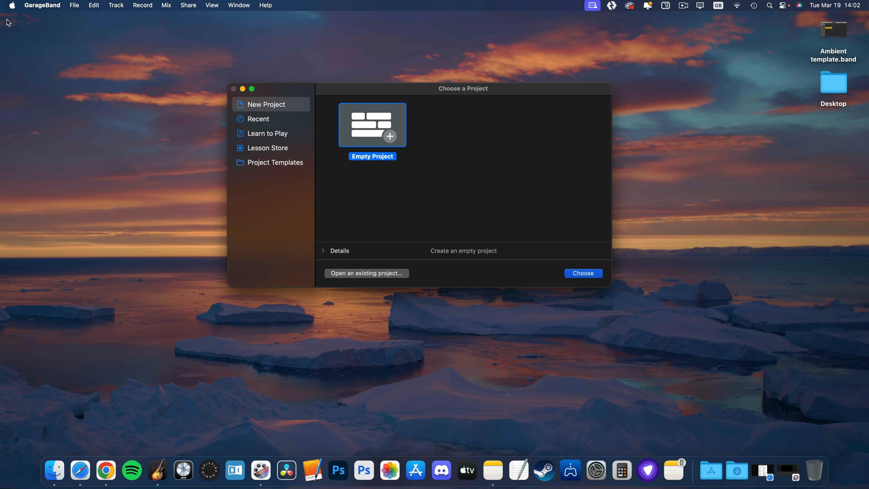
- Quit GarageBand from its Dock icon menu
right_click(157, 471)
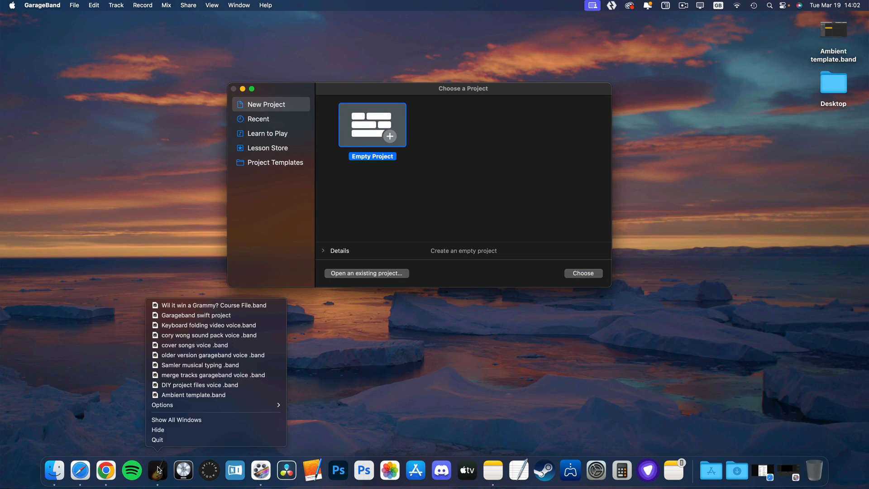
click(298, 381)
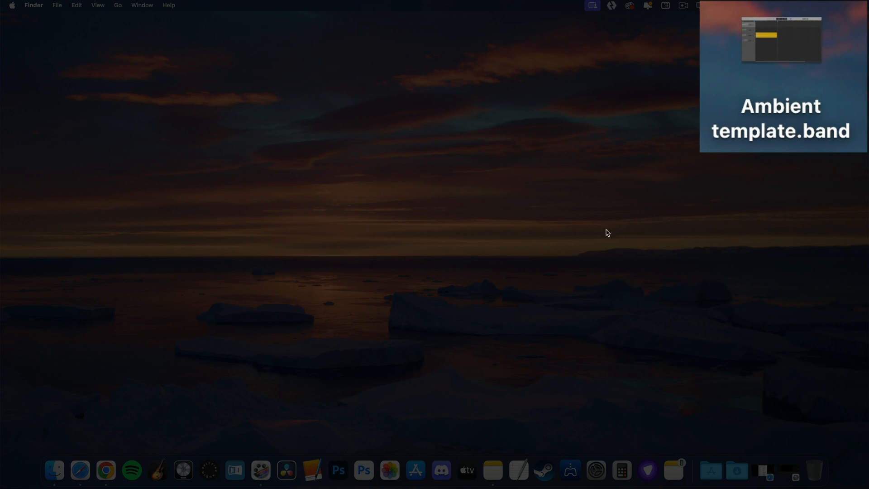
mouse_move(611, 230)
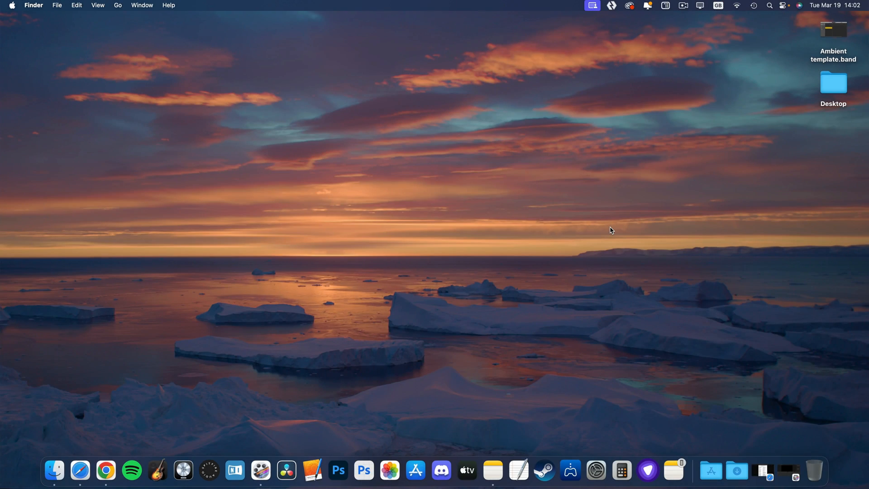
mouse_move(839, 31)
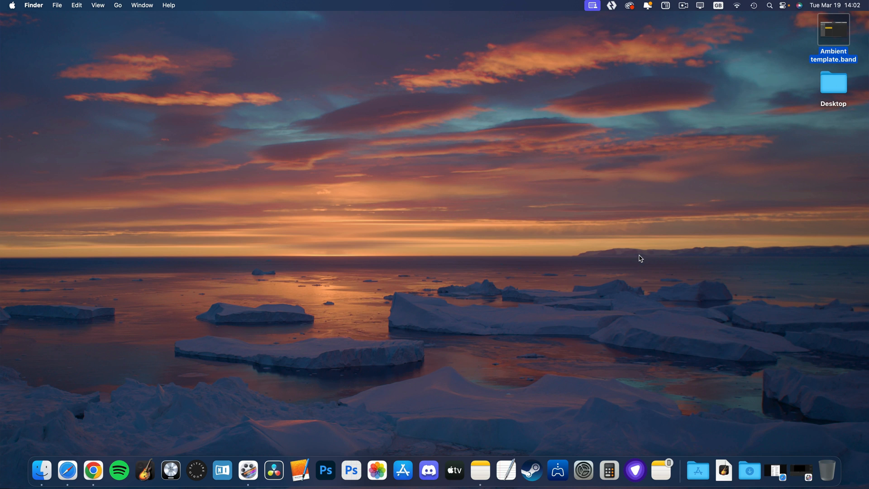
mouse_move(724, 472)
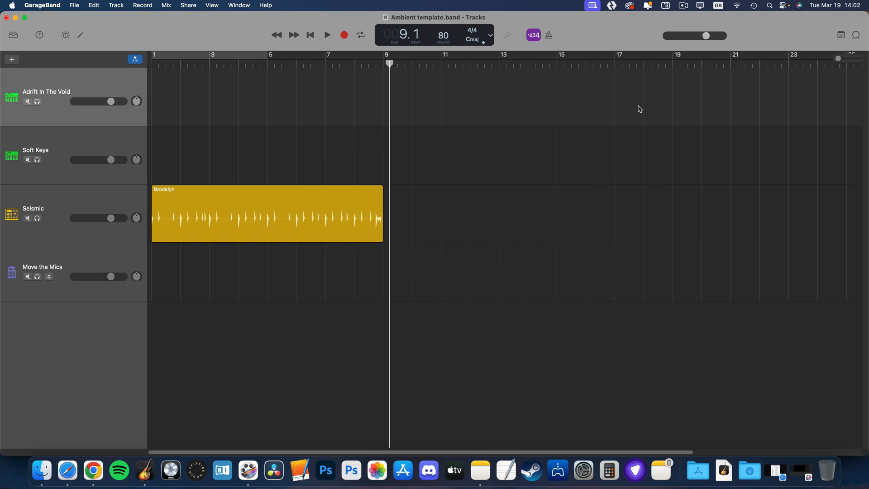
mouse_move(94, 38)
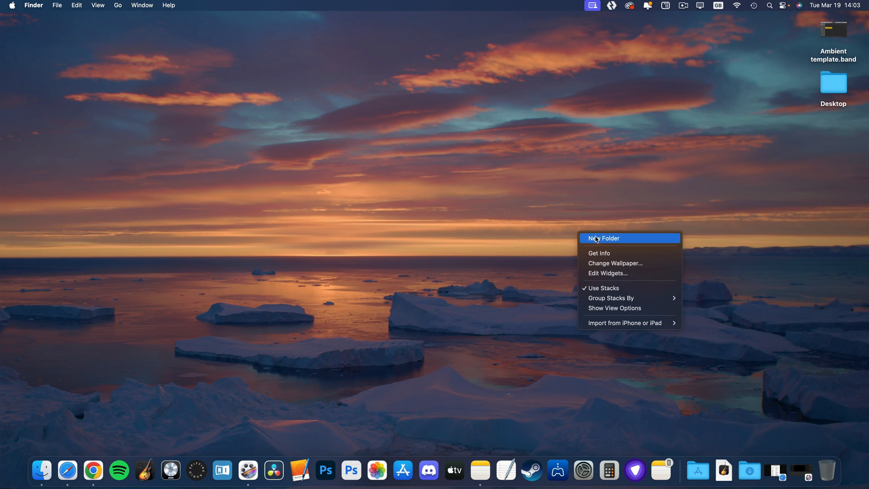
- Create a desktop folder named GarageBand Project Templates
click(604, 238)
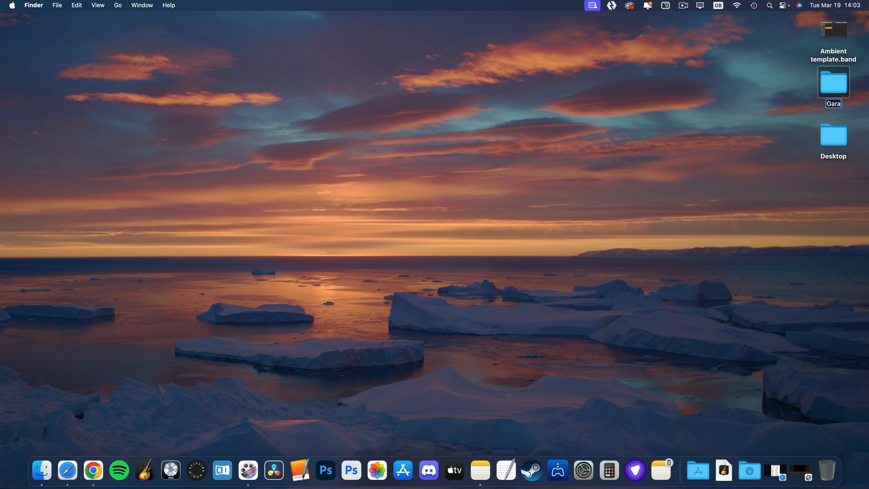
text(GarageBand Project Templates)
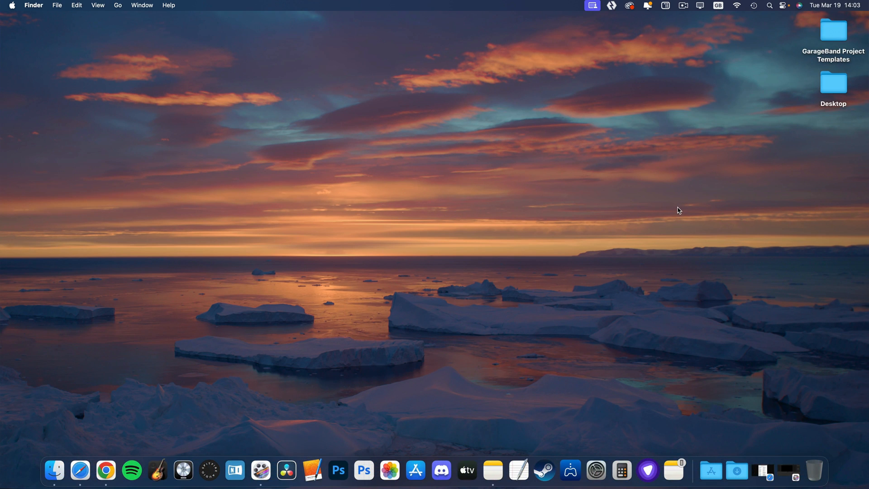
mouse_move(821, 39)
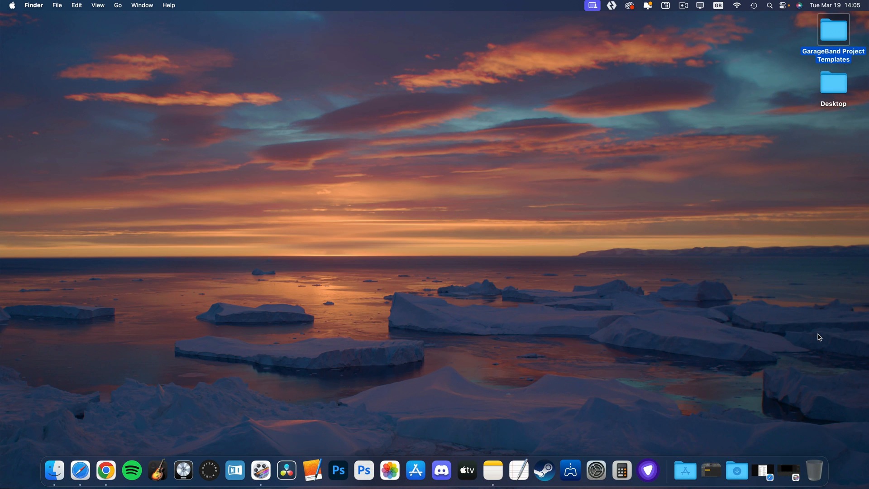
- Fan out the GarageBand Project Templates stack in the Dock to show its projects
click(711, 471)
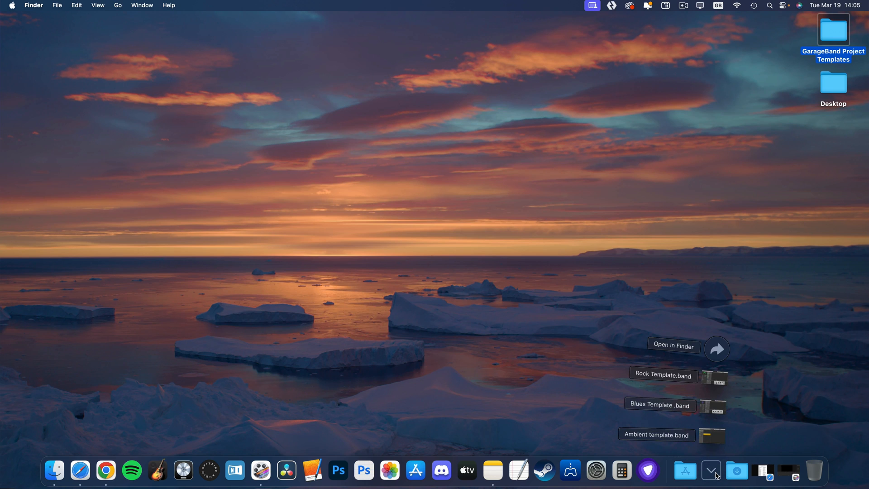
mouse_move(779, 402)
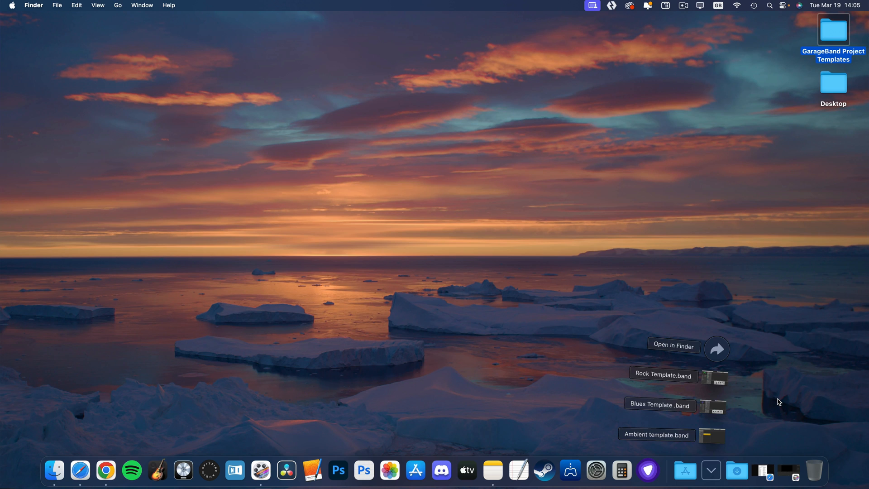
mouse_move(706, 405)
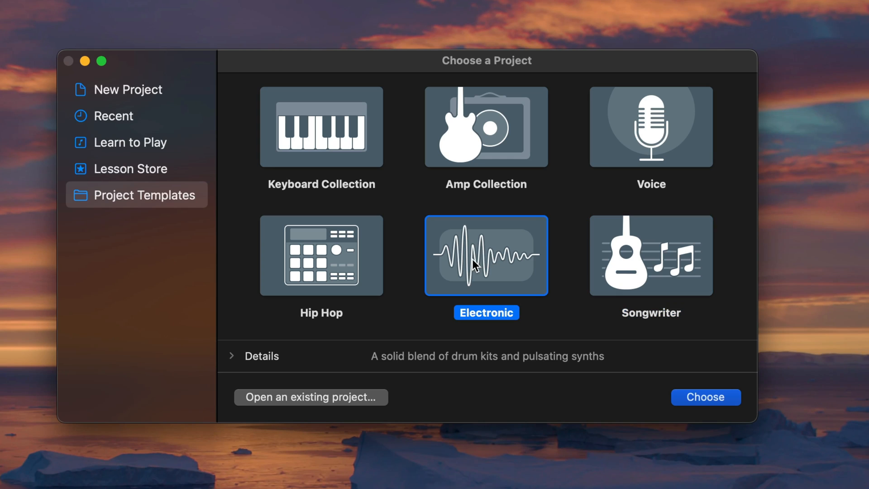
click(321, 255)
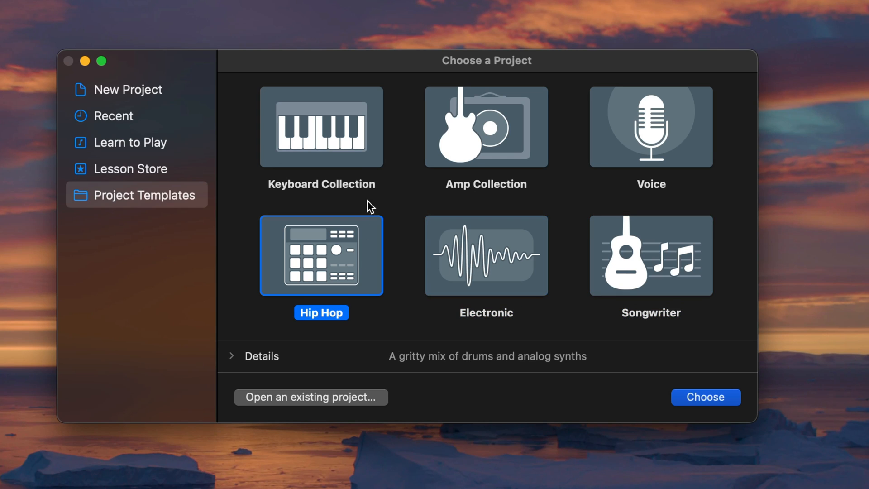
click(321, 128)
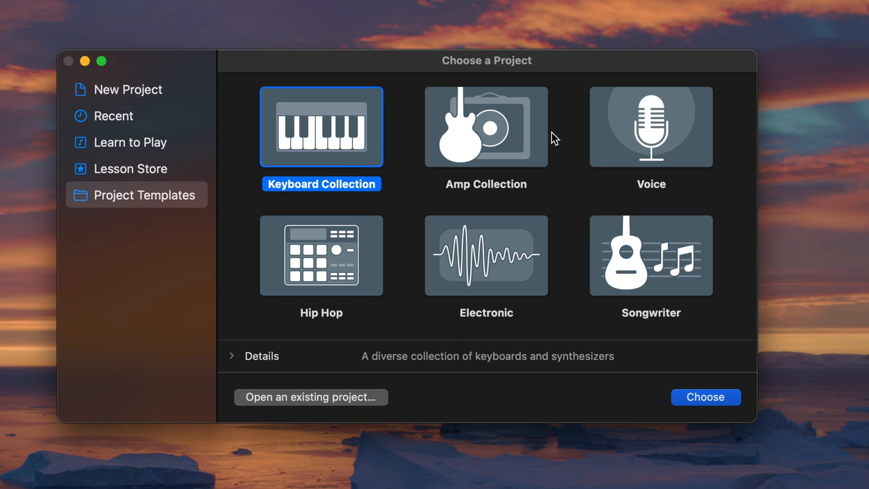